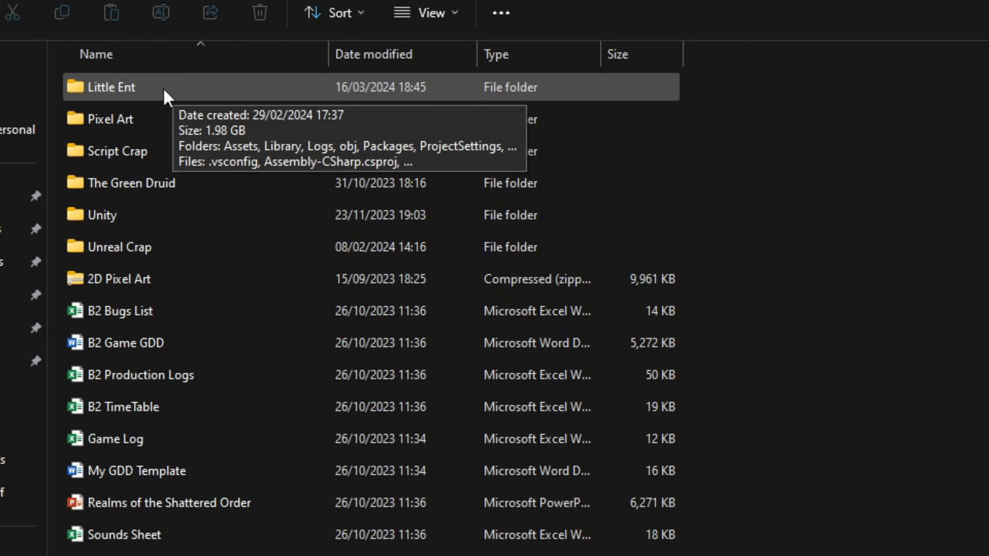
{"action": "mouse_move", "coordinate": [208, 94]}
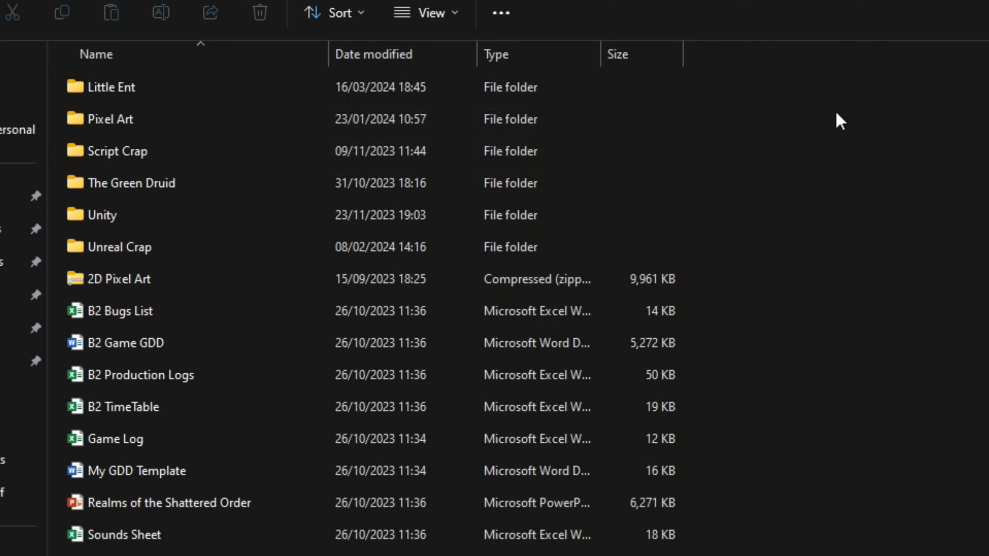
{"action": "mouse_move", "coordinate": [178, 98]}
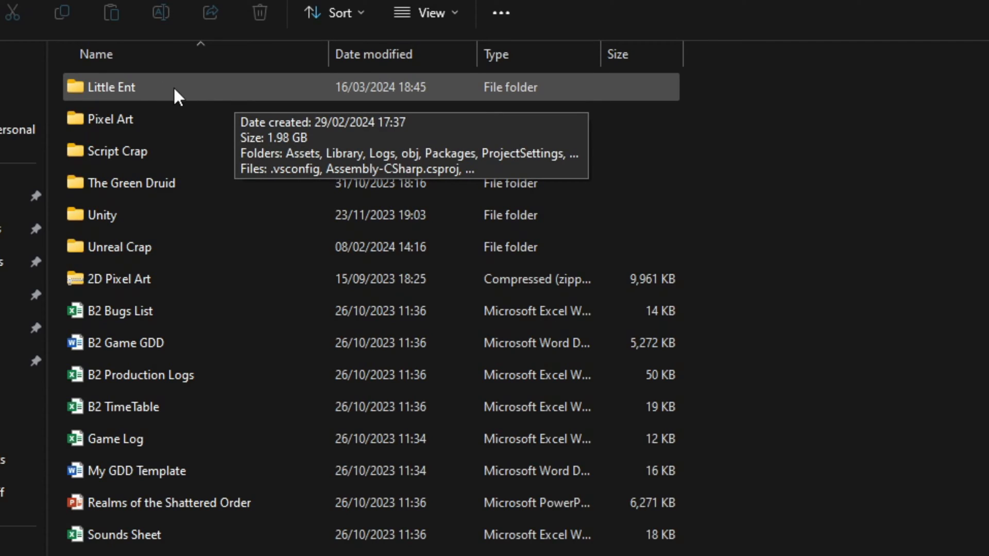
{"action": "mouse_move", "coordinate": [168, 95]}
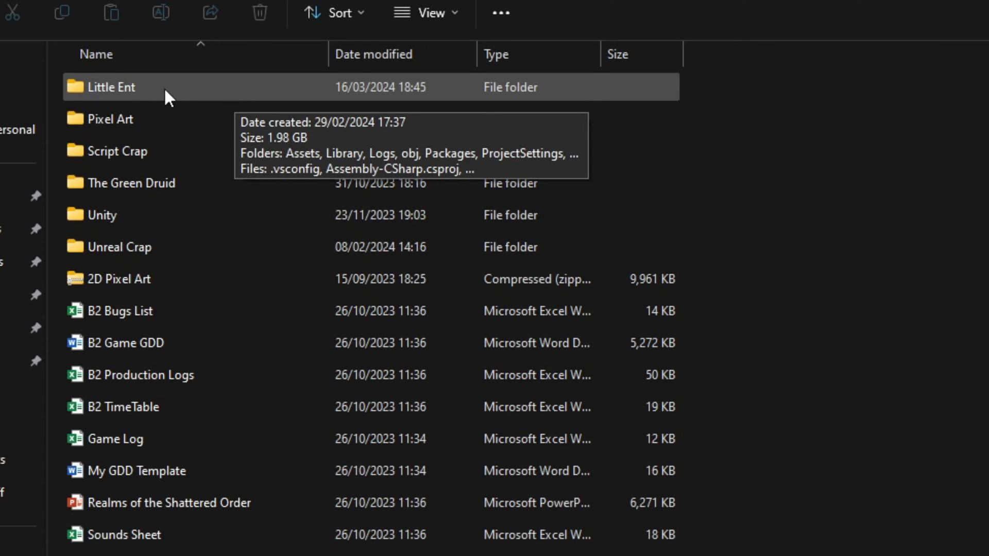
{"action": "mouse_move", "coordinate": [189, 103]}
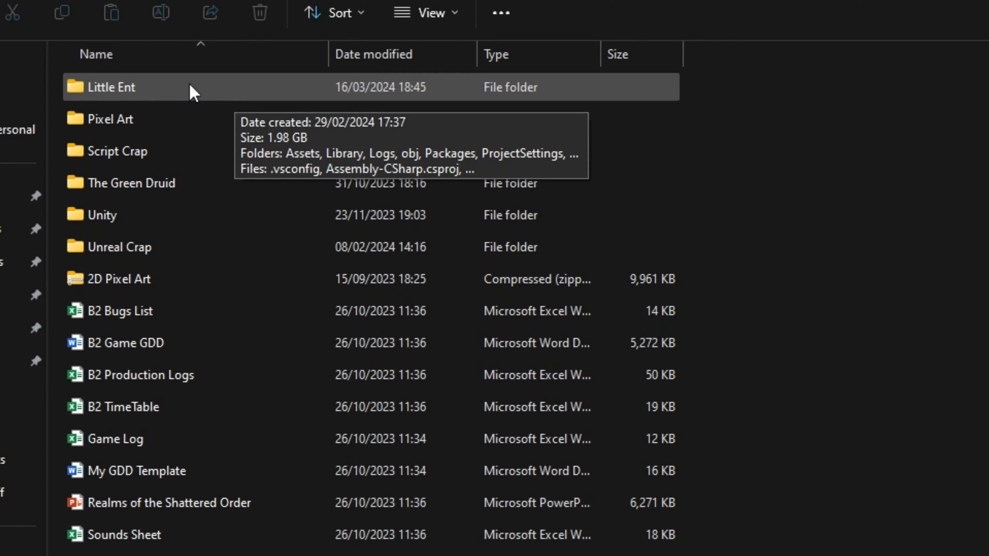
{"action": "mouse_move", "coordinate": [231, 95]}
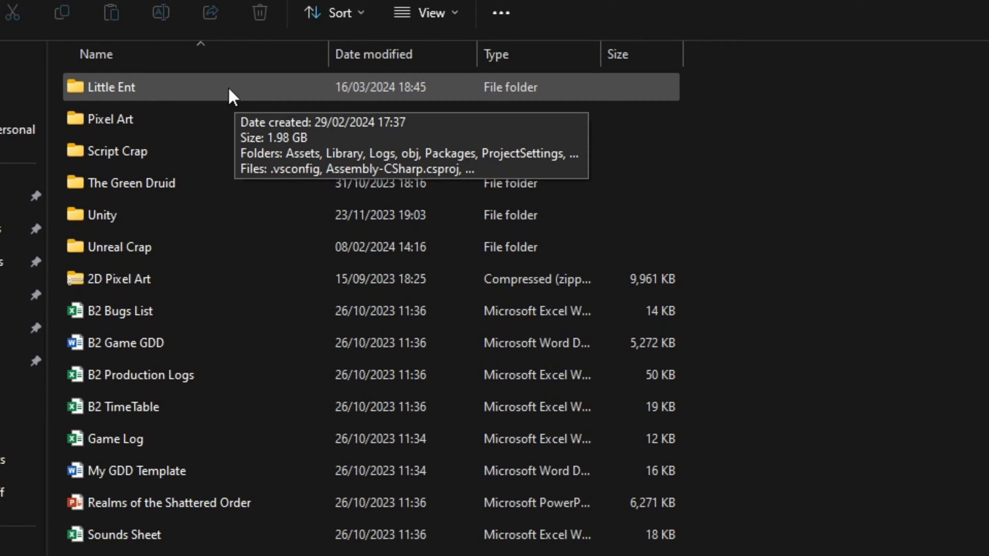
- Open the Little Ent project, look inside its Library folder, then go back to the project folder
{"action": "double_click", "coordinate": [114, 88]}
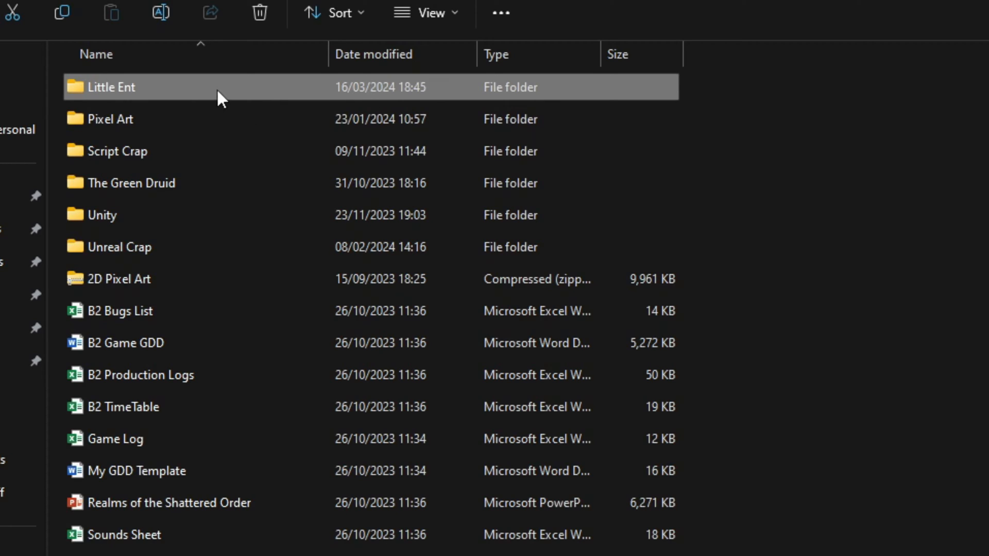
{"action": "mouse_move", "coordinate": [218, 106]}
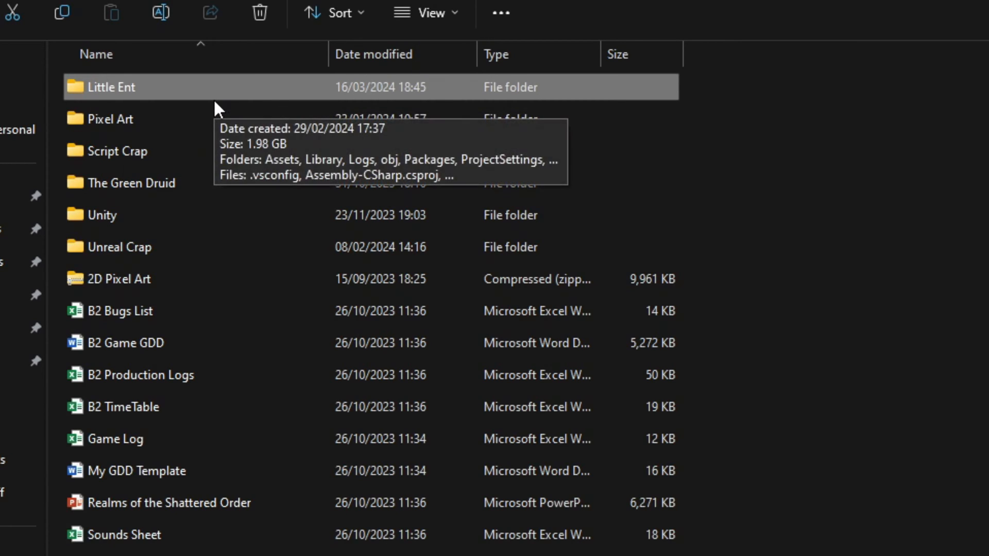
{"action": "double_click", "coordinate": [112, 87]}
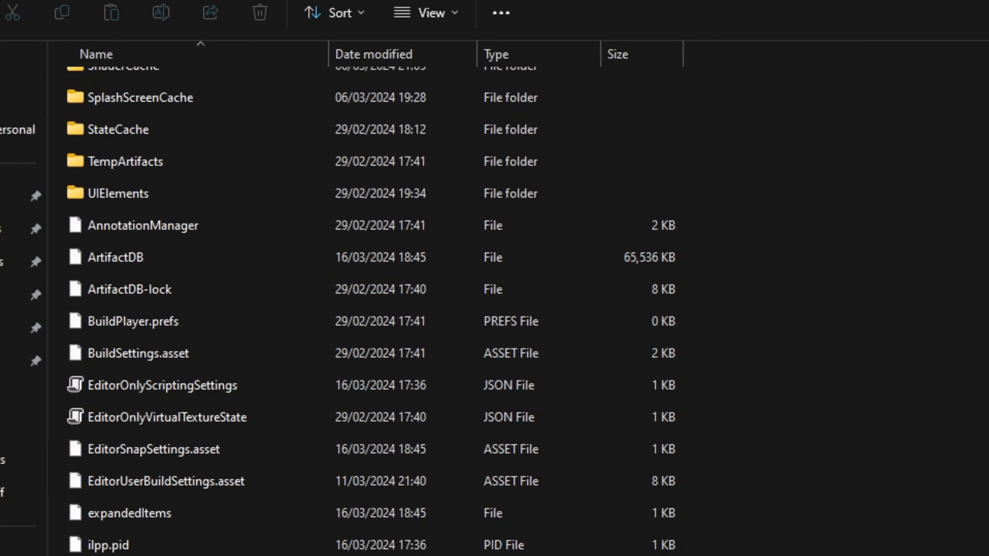
{"action": "left_click", "coordinate": [138, 353]}
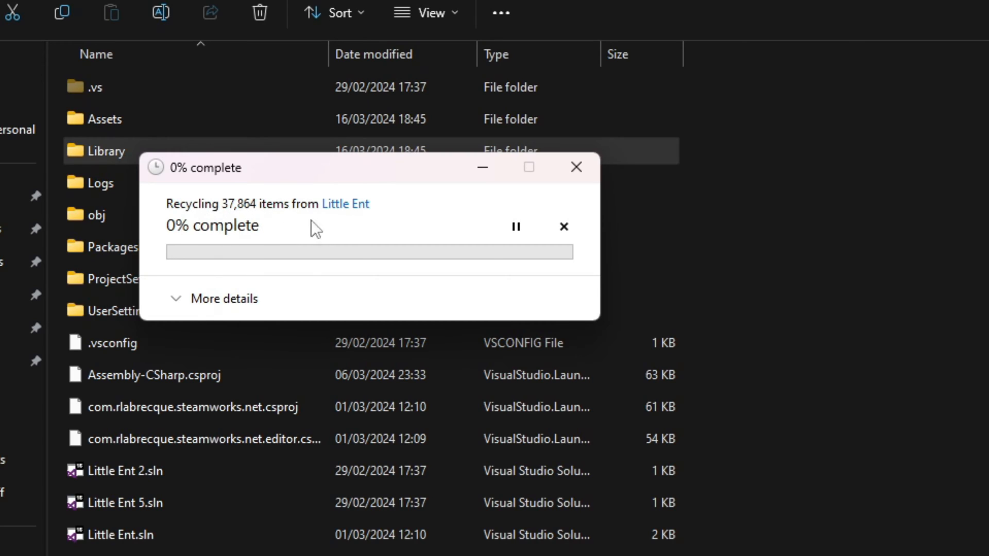
{"action": "mouse_move", "coordinate": [276, 190]}
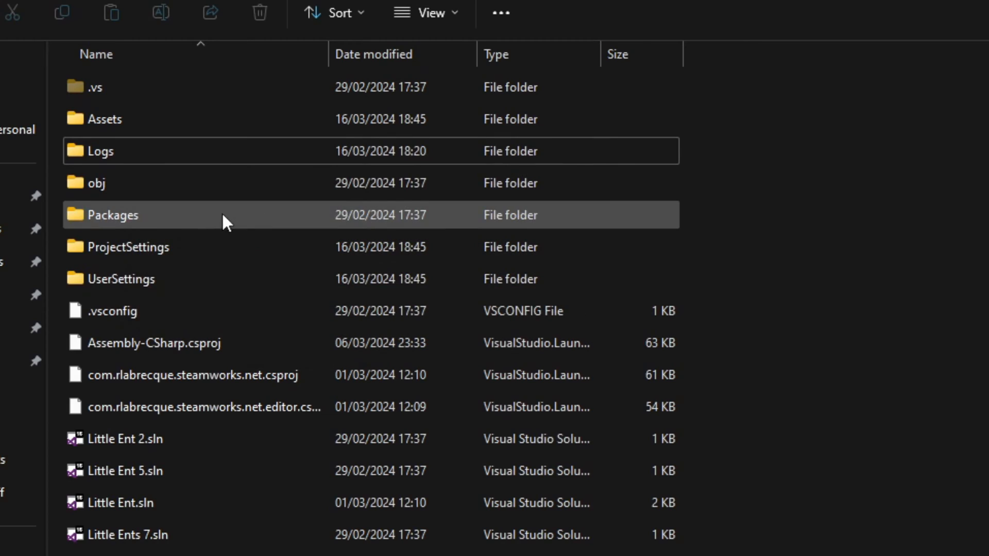
{"action": "mouse_move", "coordinate": [438, 253]}
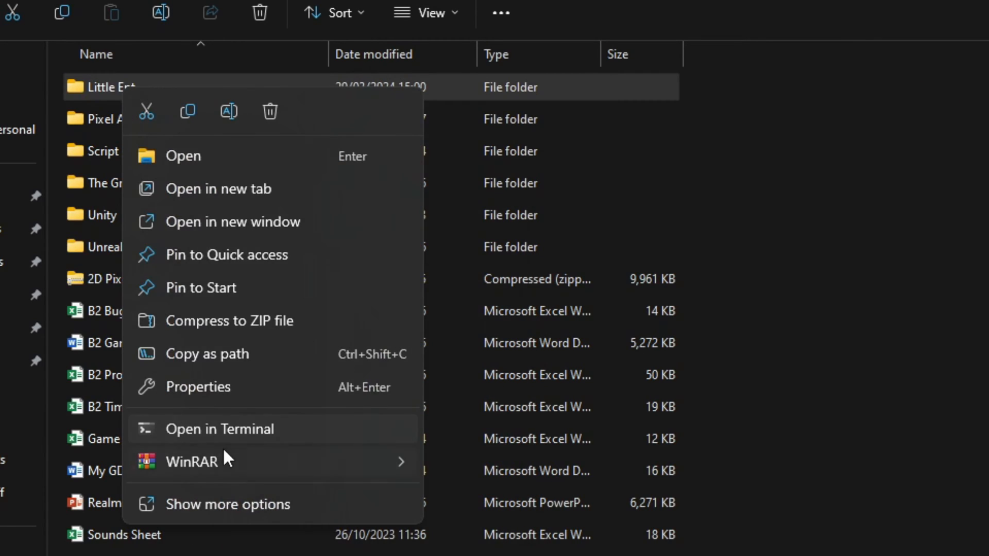
- Compress the Little Ent folder with WinRAR's Add to archive
{"action": "left_click", "coordinate": [191, 462]}
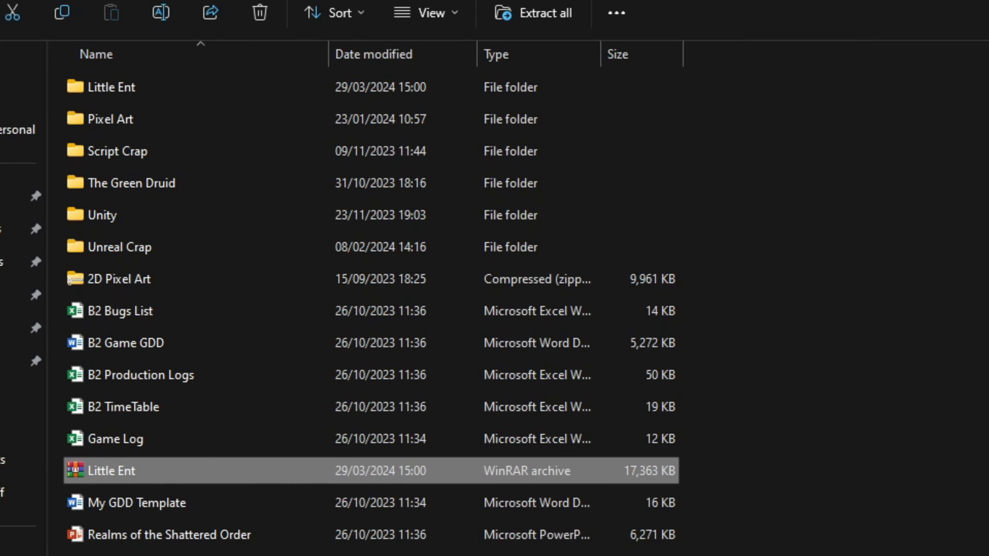
{"action": "double_click", "coordinate": [110, 471]}
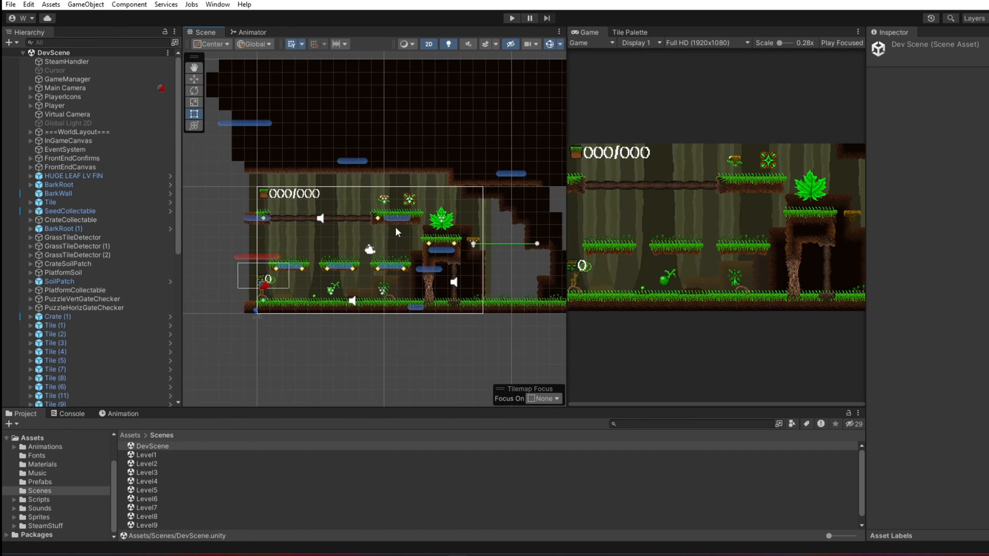
- Glance at the Animator graph, return to the Scene view, and open the Level1 scene
{"action": "left_click", "coordinate": [252, 31]}
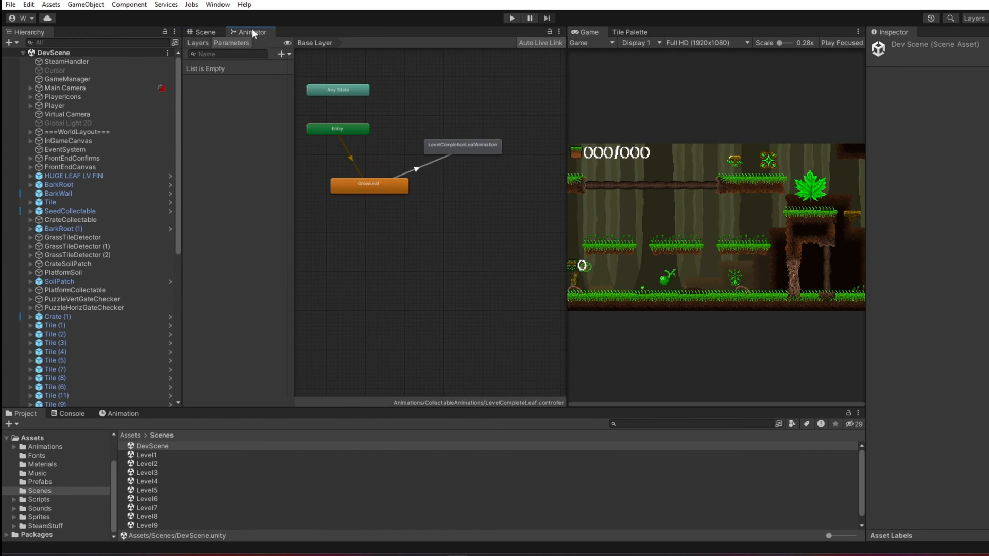
{"action": "left_click", "coordinate": [126, 4]}
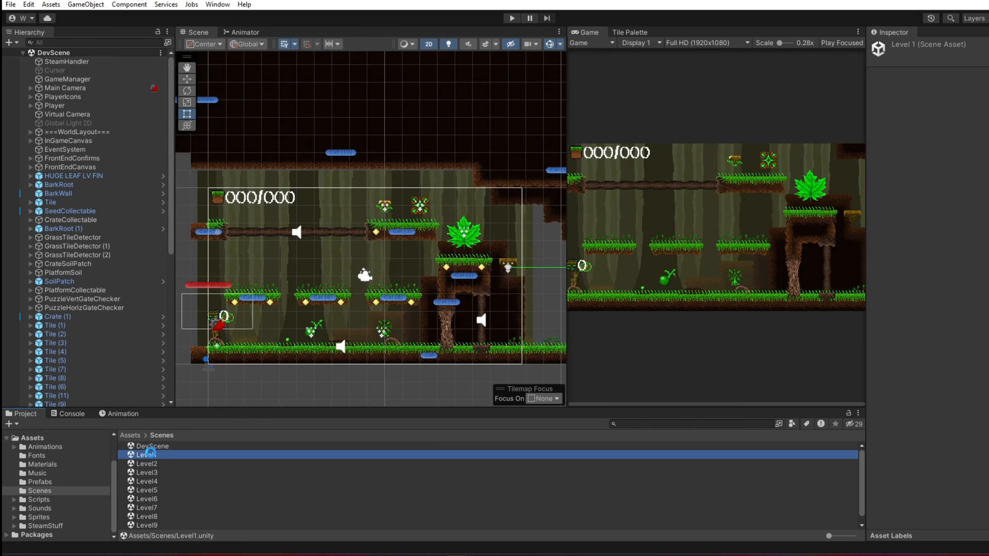
{"action": "double_click", "coordinate": [146, 454]}
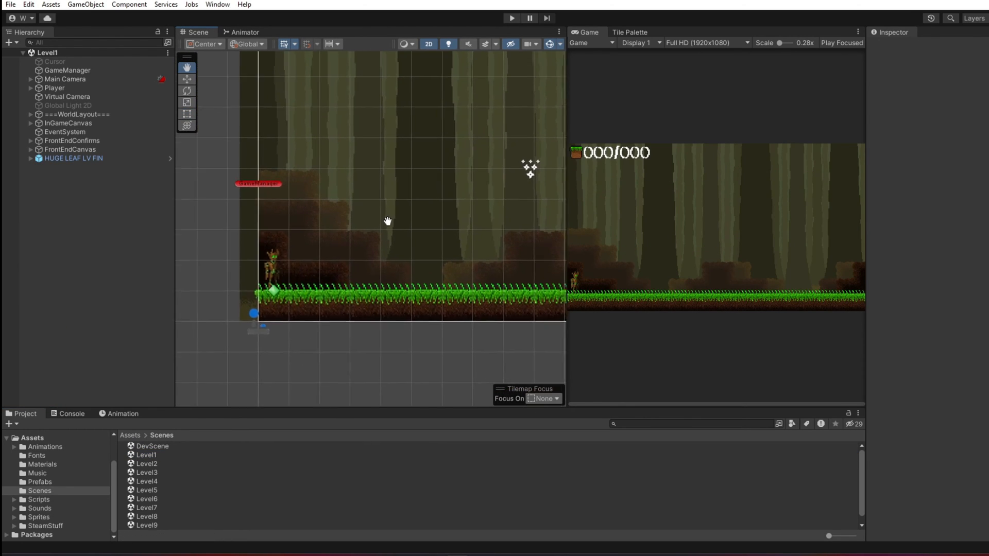
{"action": "double_click", "coordinate": [152, 447]}
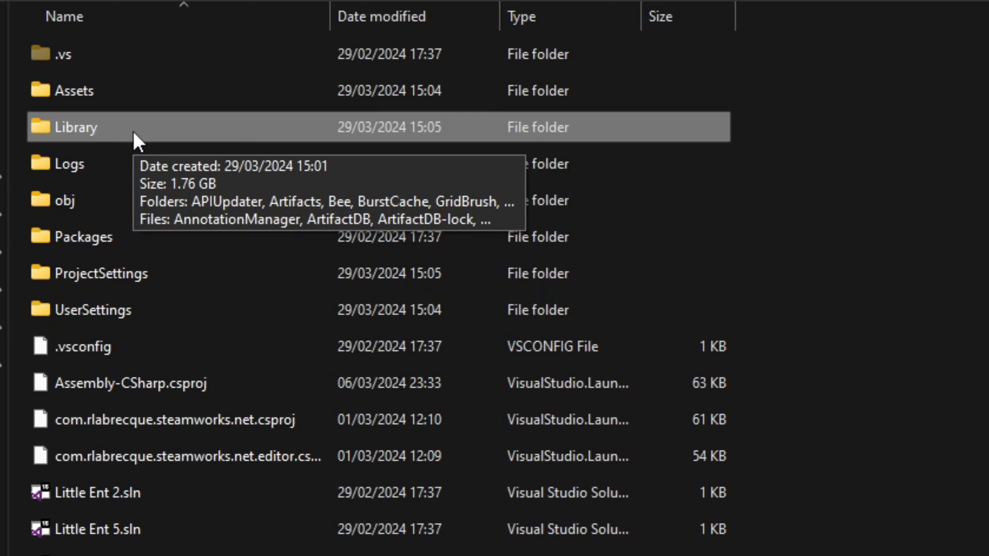
{"action": "mouse_move", "coordinate": [208, 129]}
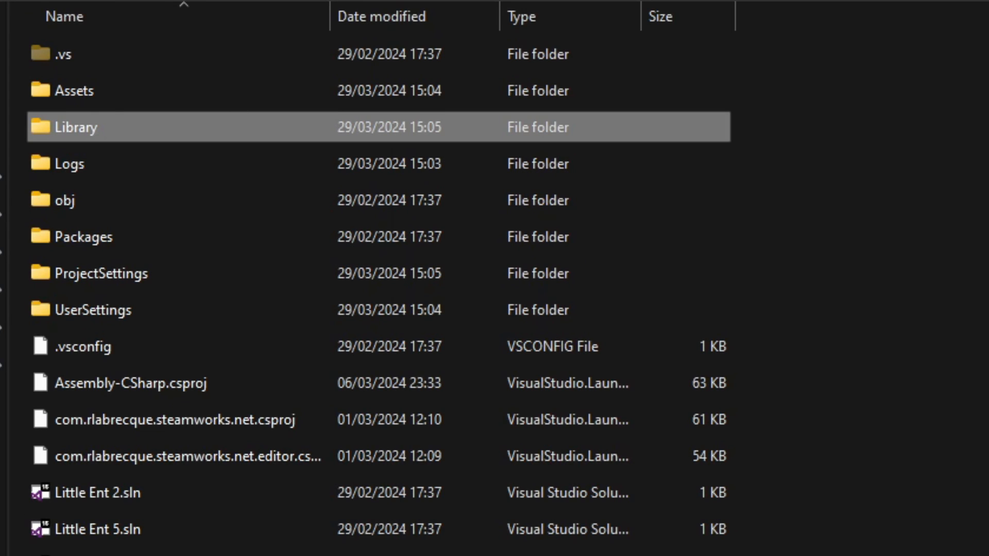
{"action": "mouse_move", "coordinate": [174, 92]}
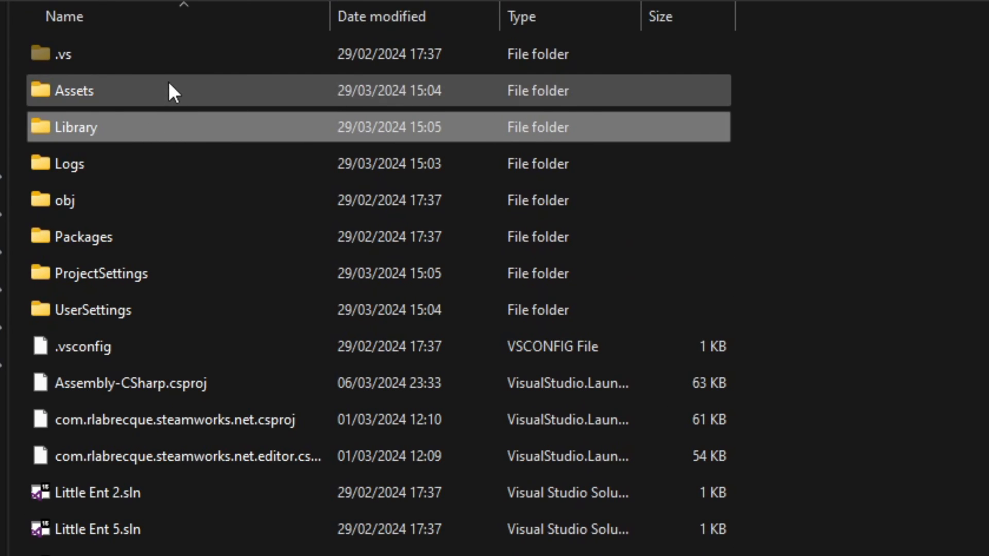
- Reopen Little Ent and confirm the rebuilt Library folder is 1.76 GB
{"action": "left_click", "coordinate": [77, 127]}
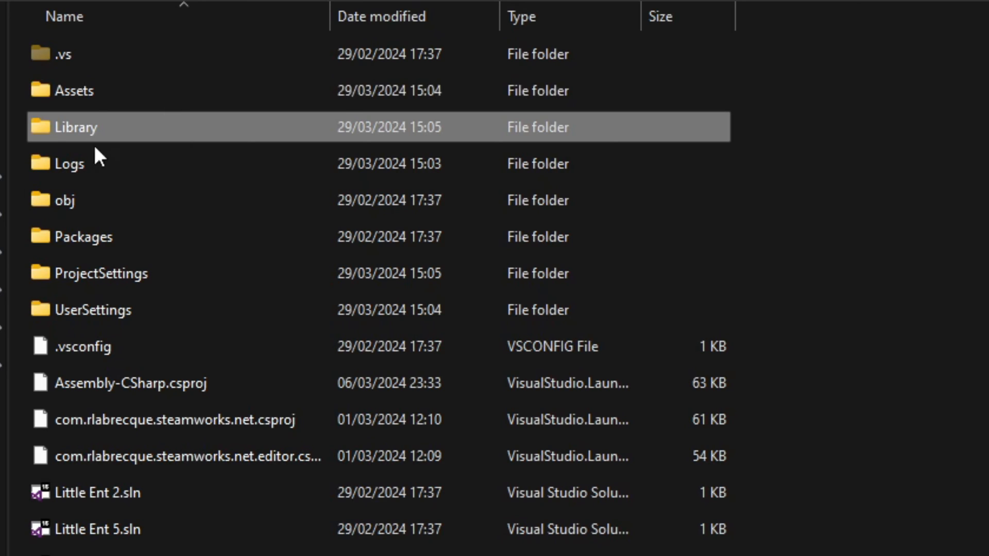
{"action": "mouse_move", "coordinate": [95, 147]}
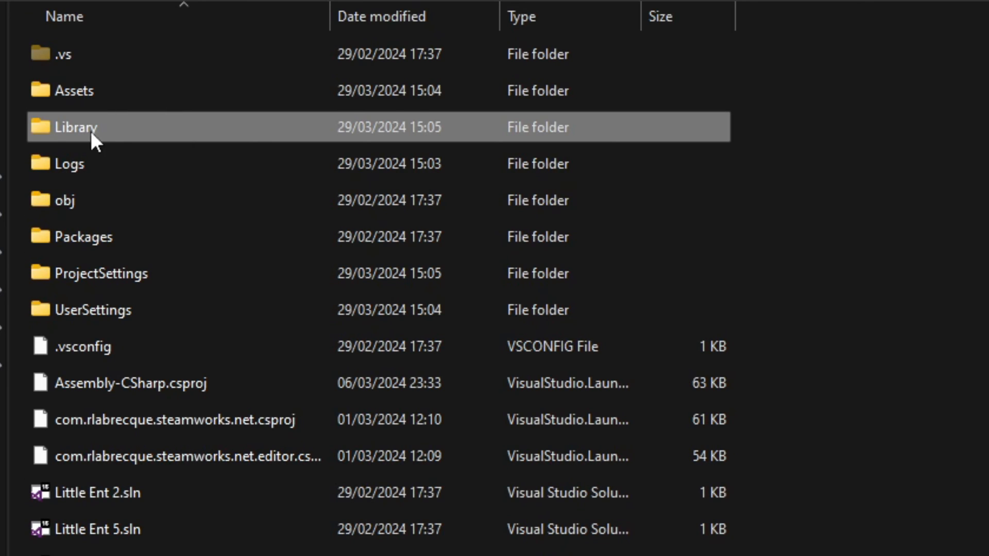
{"action": "mouse_move", "coordinate": [157, 153]}
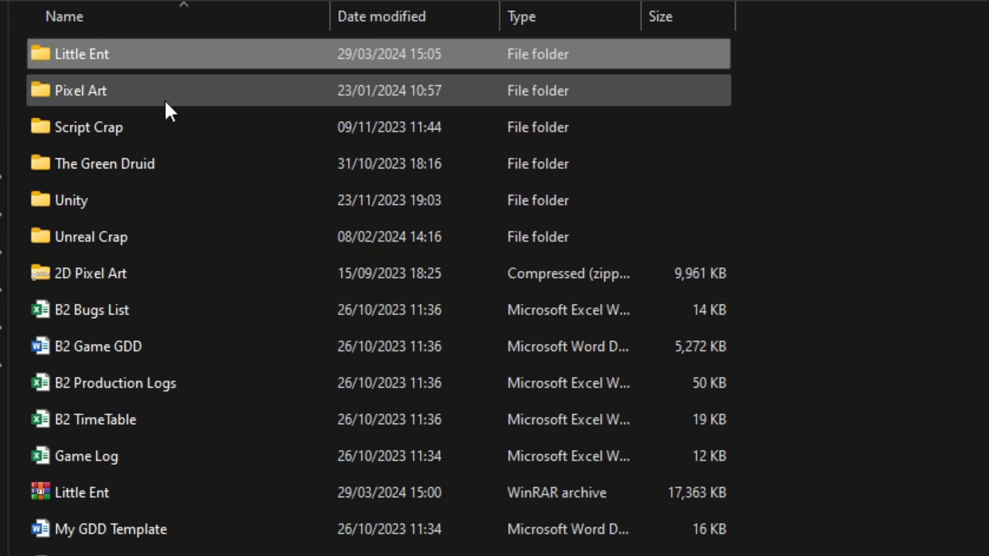
{"action": "double_click", "coordinate": [82, 55]}
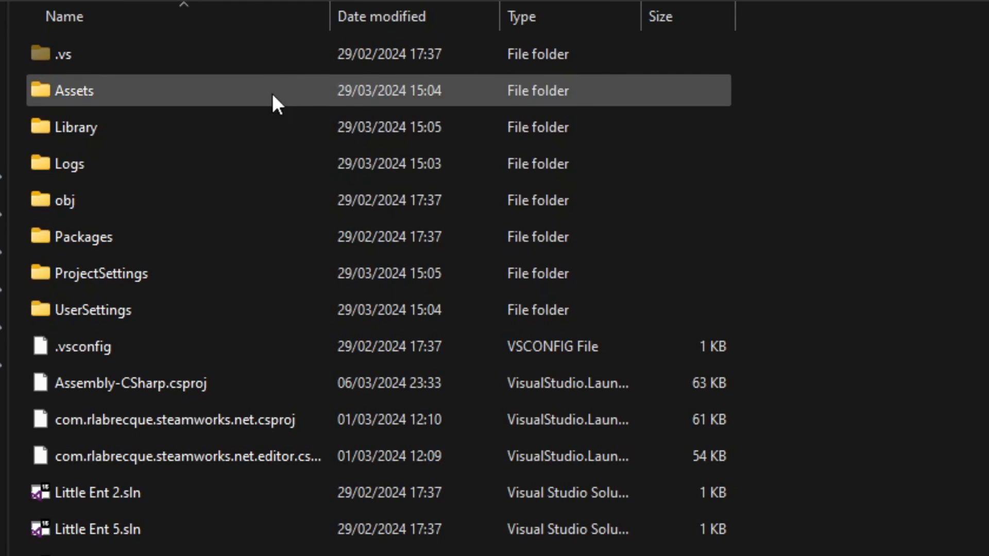
{"action": "left_click", "coordinate": [66, 163]}
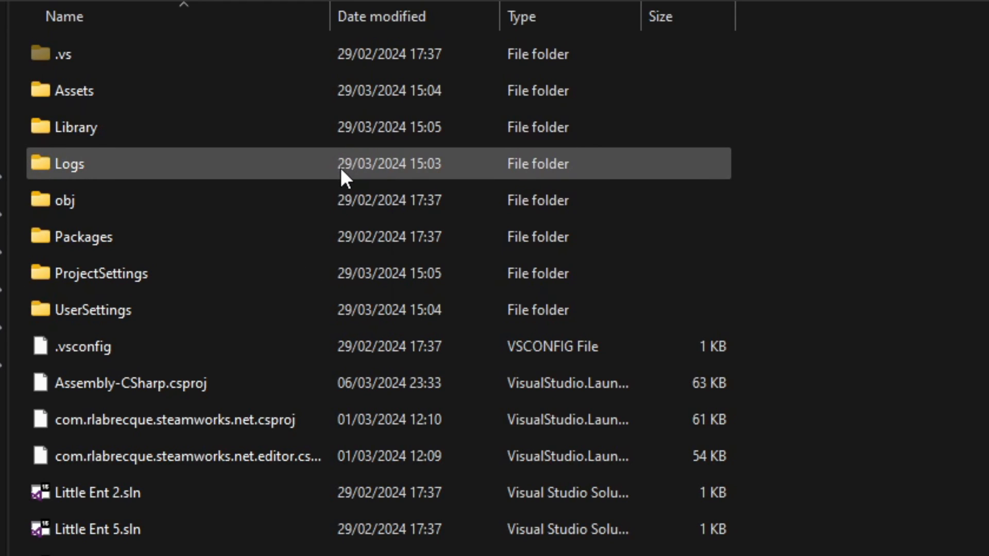